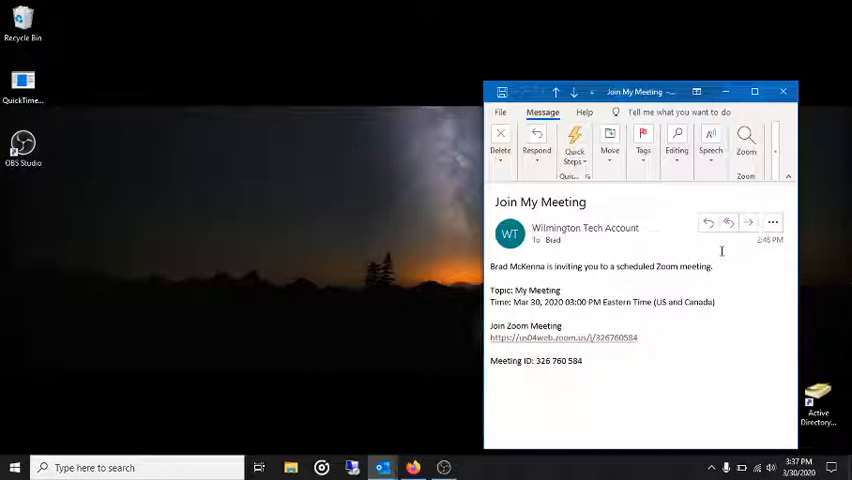
pyautogui.moveTo(616, 346)
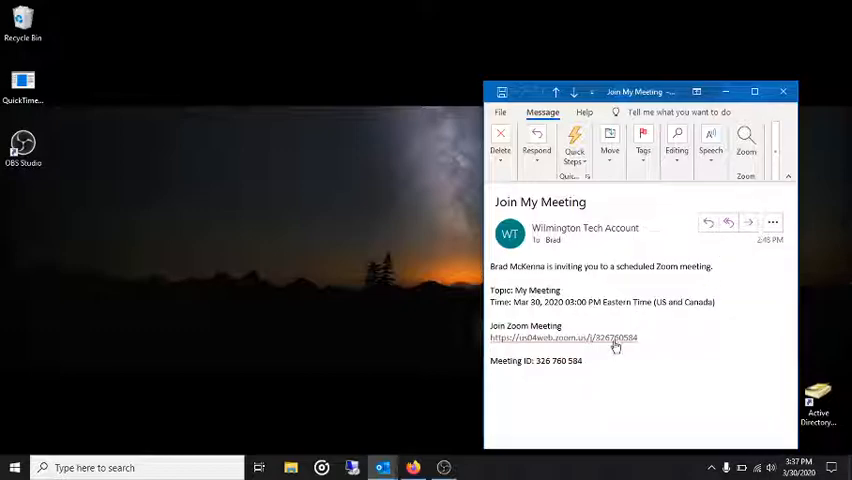
# Follow the Join Zoom Meeting link, choose 'download & run Zoom', and save the installer file
pyautogui.click(572, 336)
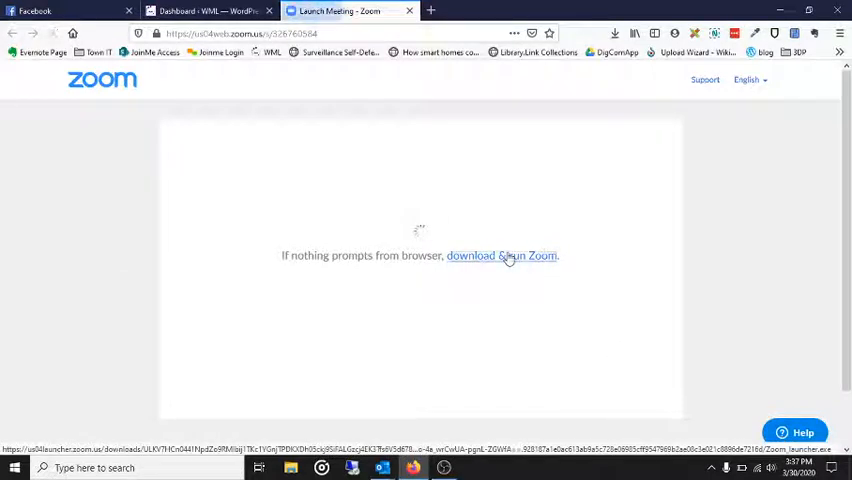
pyautogui.click(500, 256)
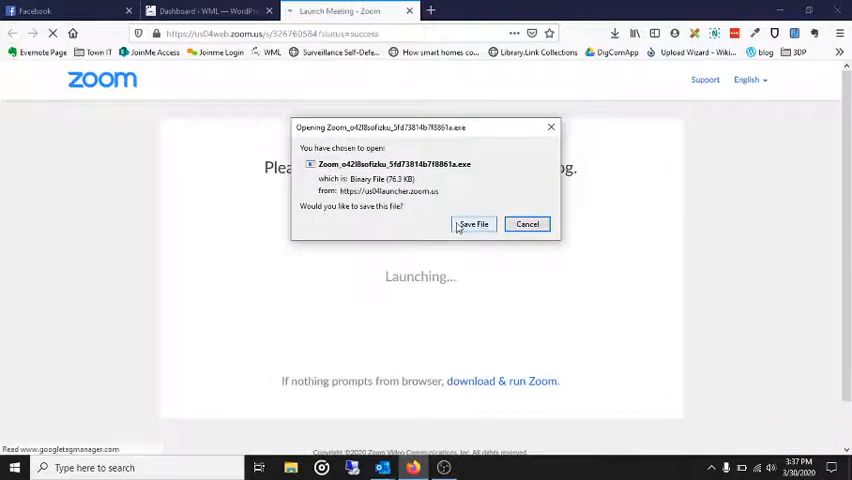
pyautogui.click(472, 224)
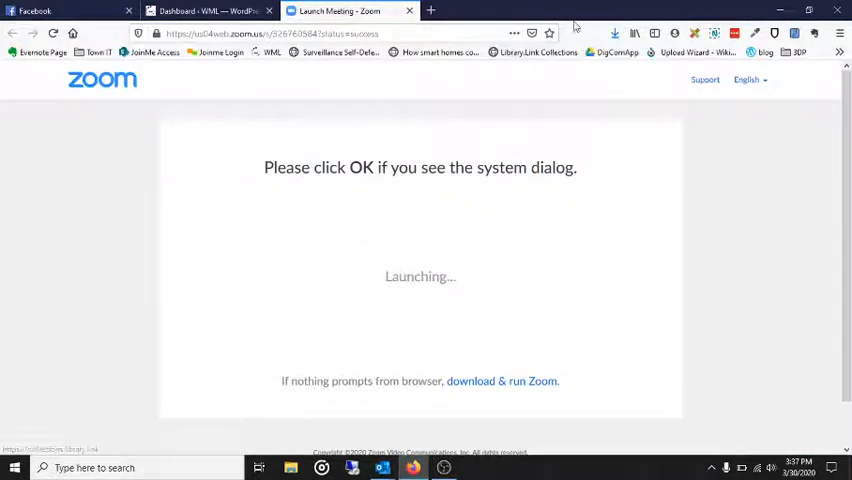
# Run the downloaded Zoom installer from Firefox's downloads so the client launches into the meeting
pyautogui.click(596, 32)
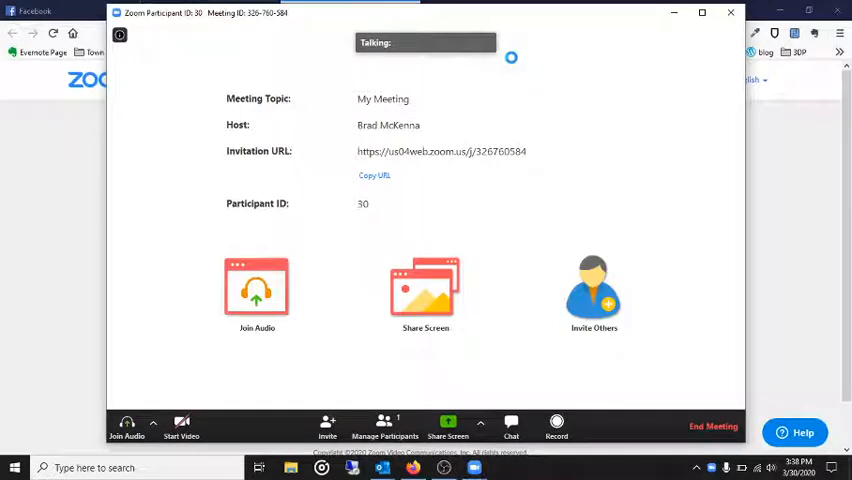
# Join with computer audio, ticking 'Automatically join audio by computer when joining a meeting'
pyautogui.click(256, 290)
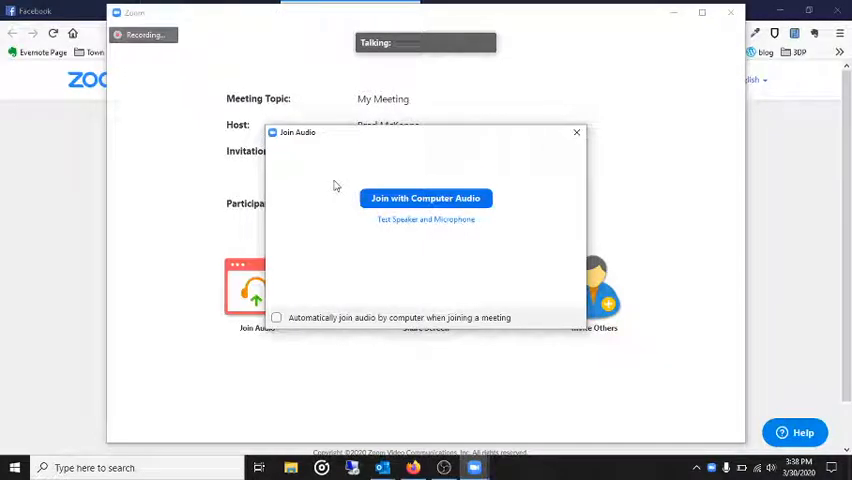
pyautogui.moveTo(310, 254)
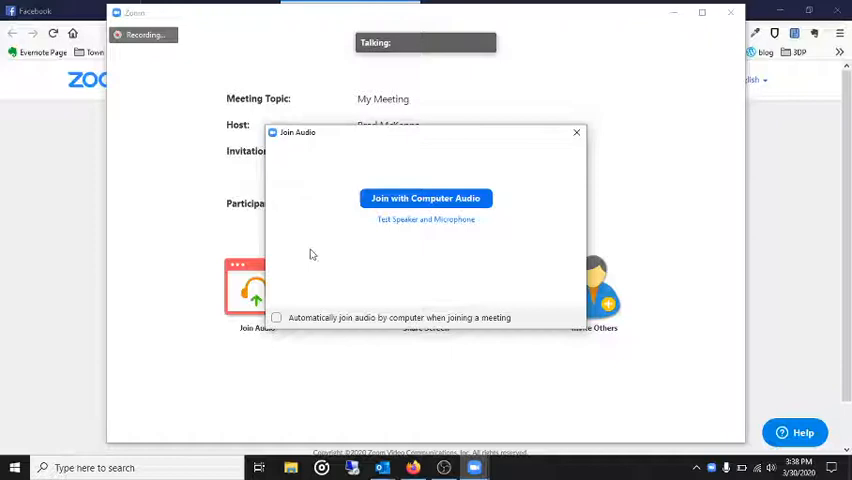
pyautogui.click(276, 316)
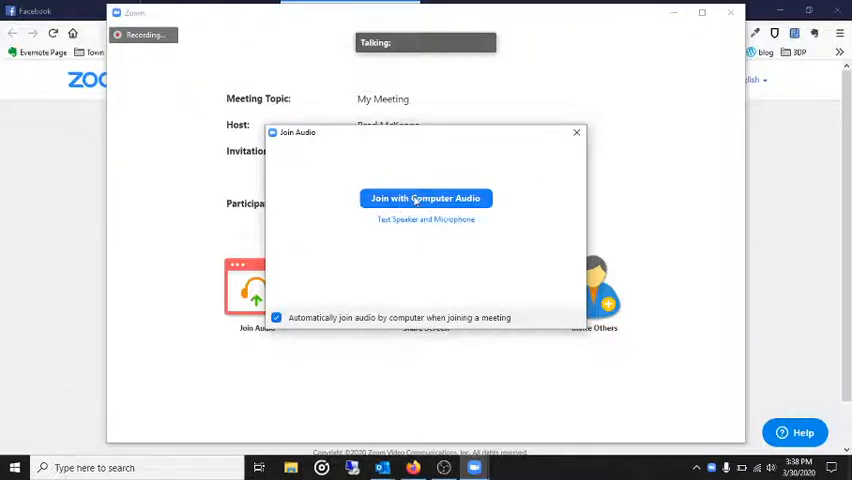
pyautogui.click(424, 198)
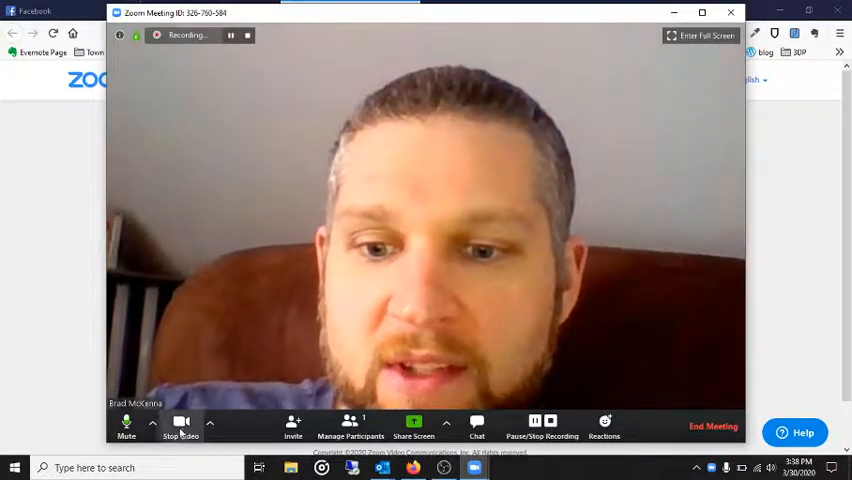
pyautogui.moveTo(180, 428)
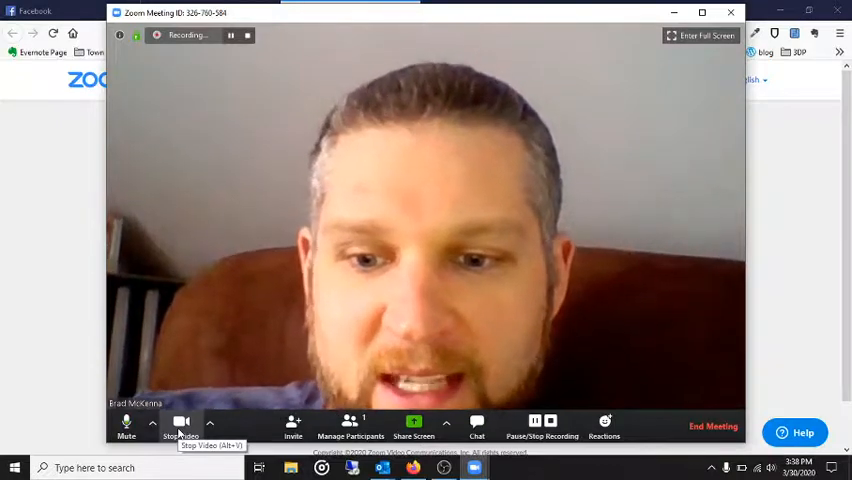
# Stop my video from the meeting toolbar, leaving computer audio connected
pyautogui.click(176, 422)
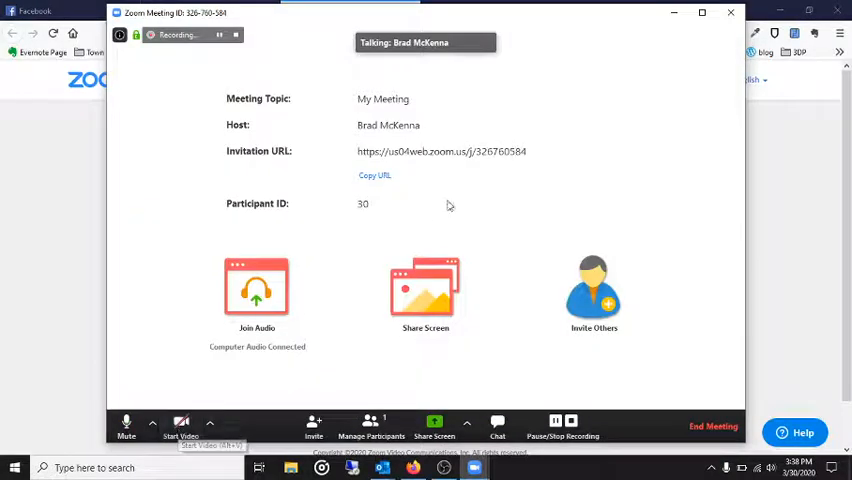
pyautogui.moveTo(332, 298)
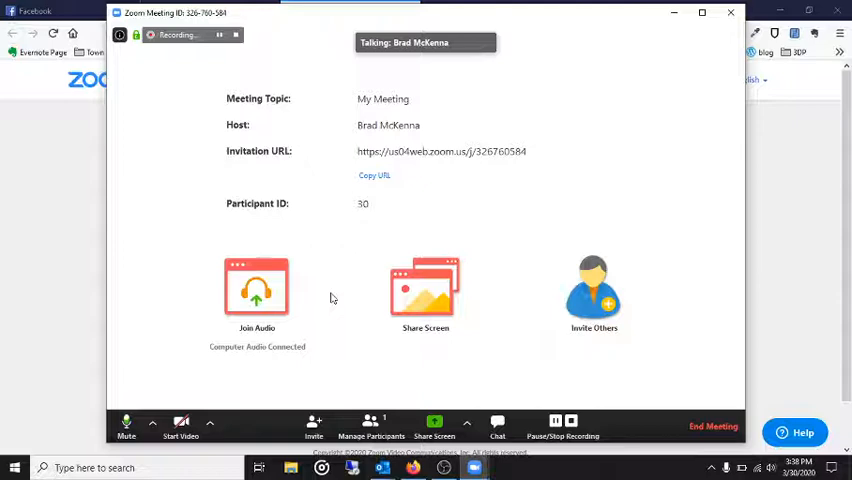
pyautogui.moveTo(426, 290)
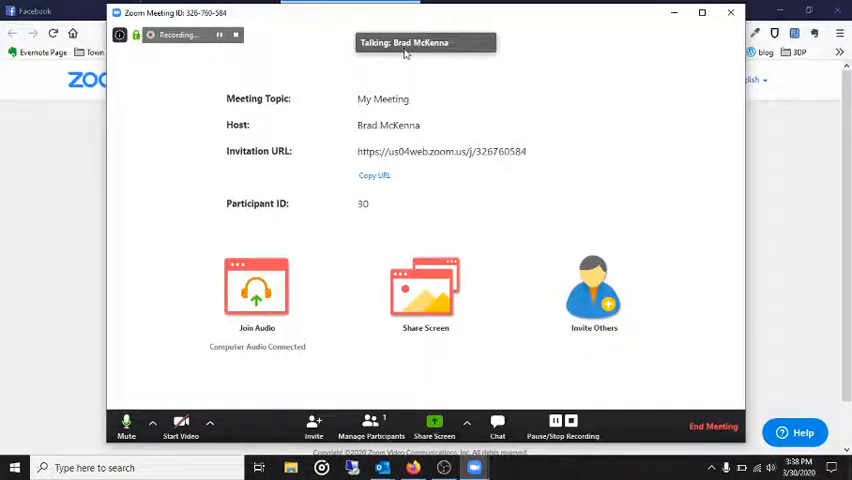
pyautogui.moveTo(476, 152)
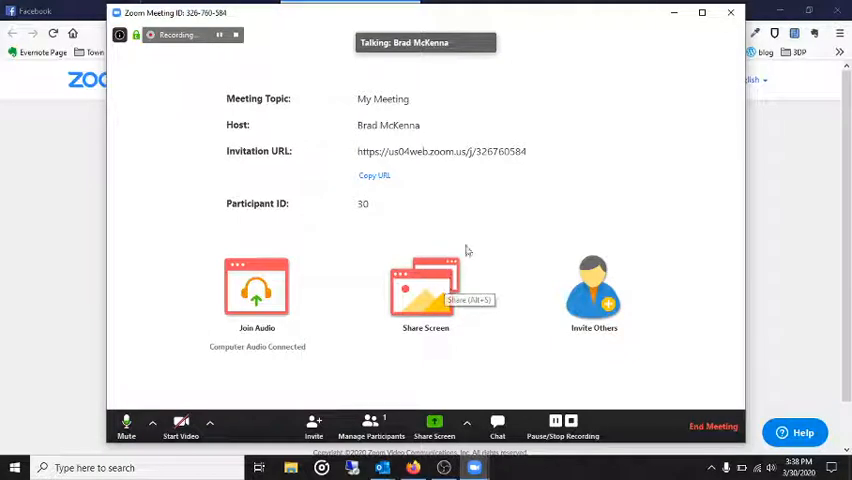
pyautogui.moveTo(518, 228)
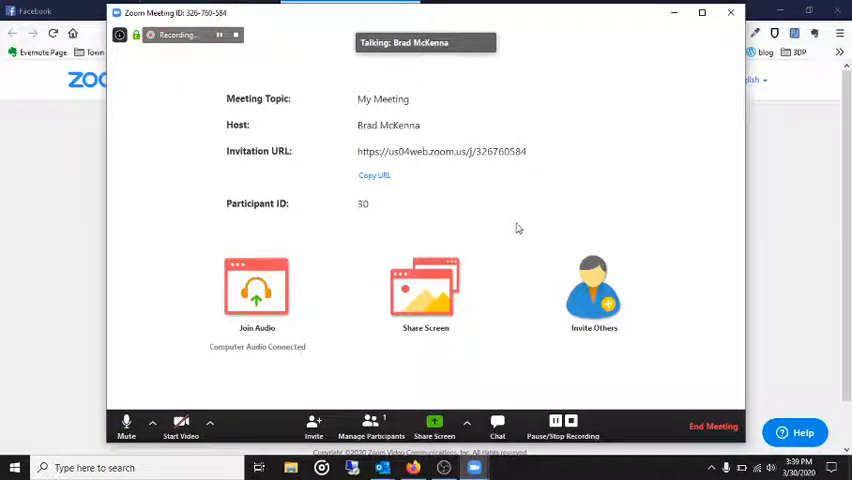